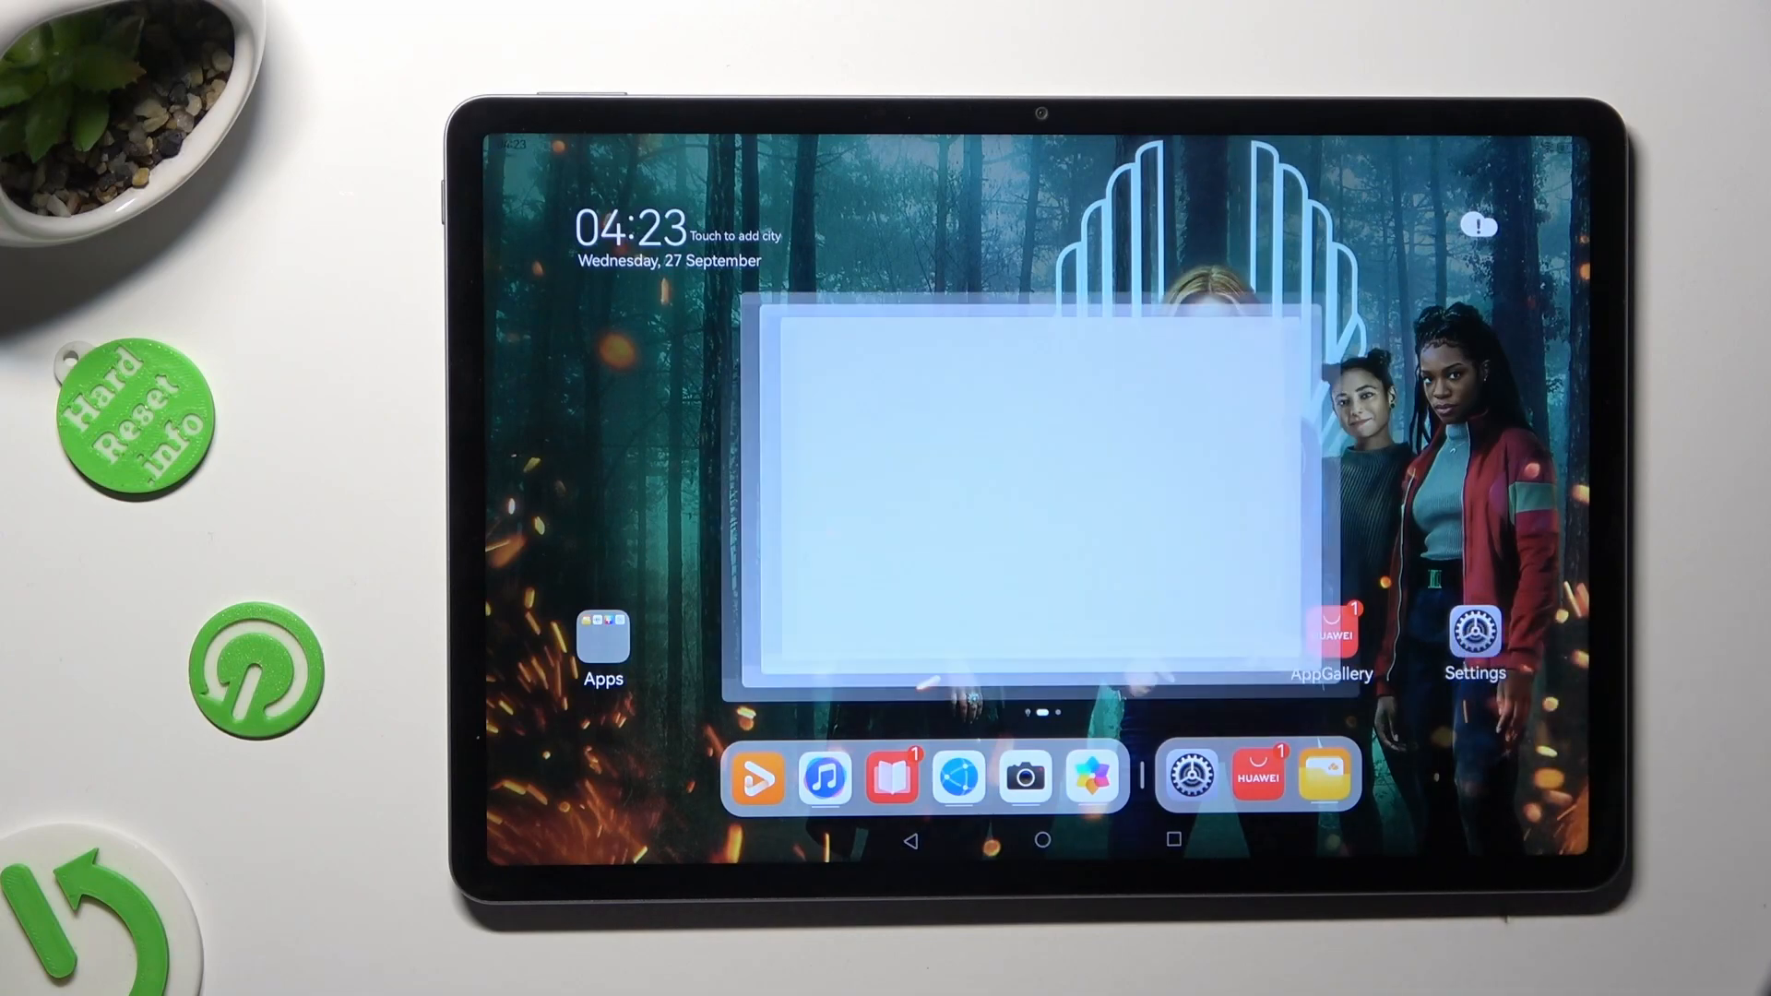
- Launch the Settings app from the tablet's home screen
click(1474, 634)
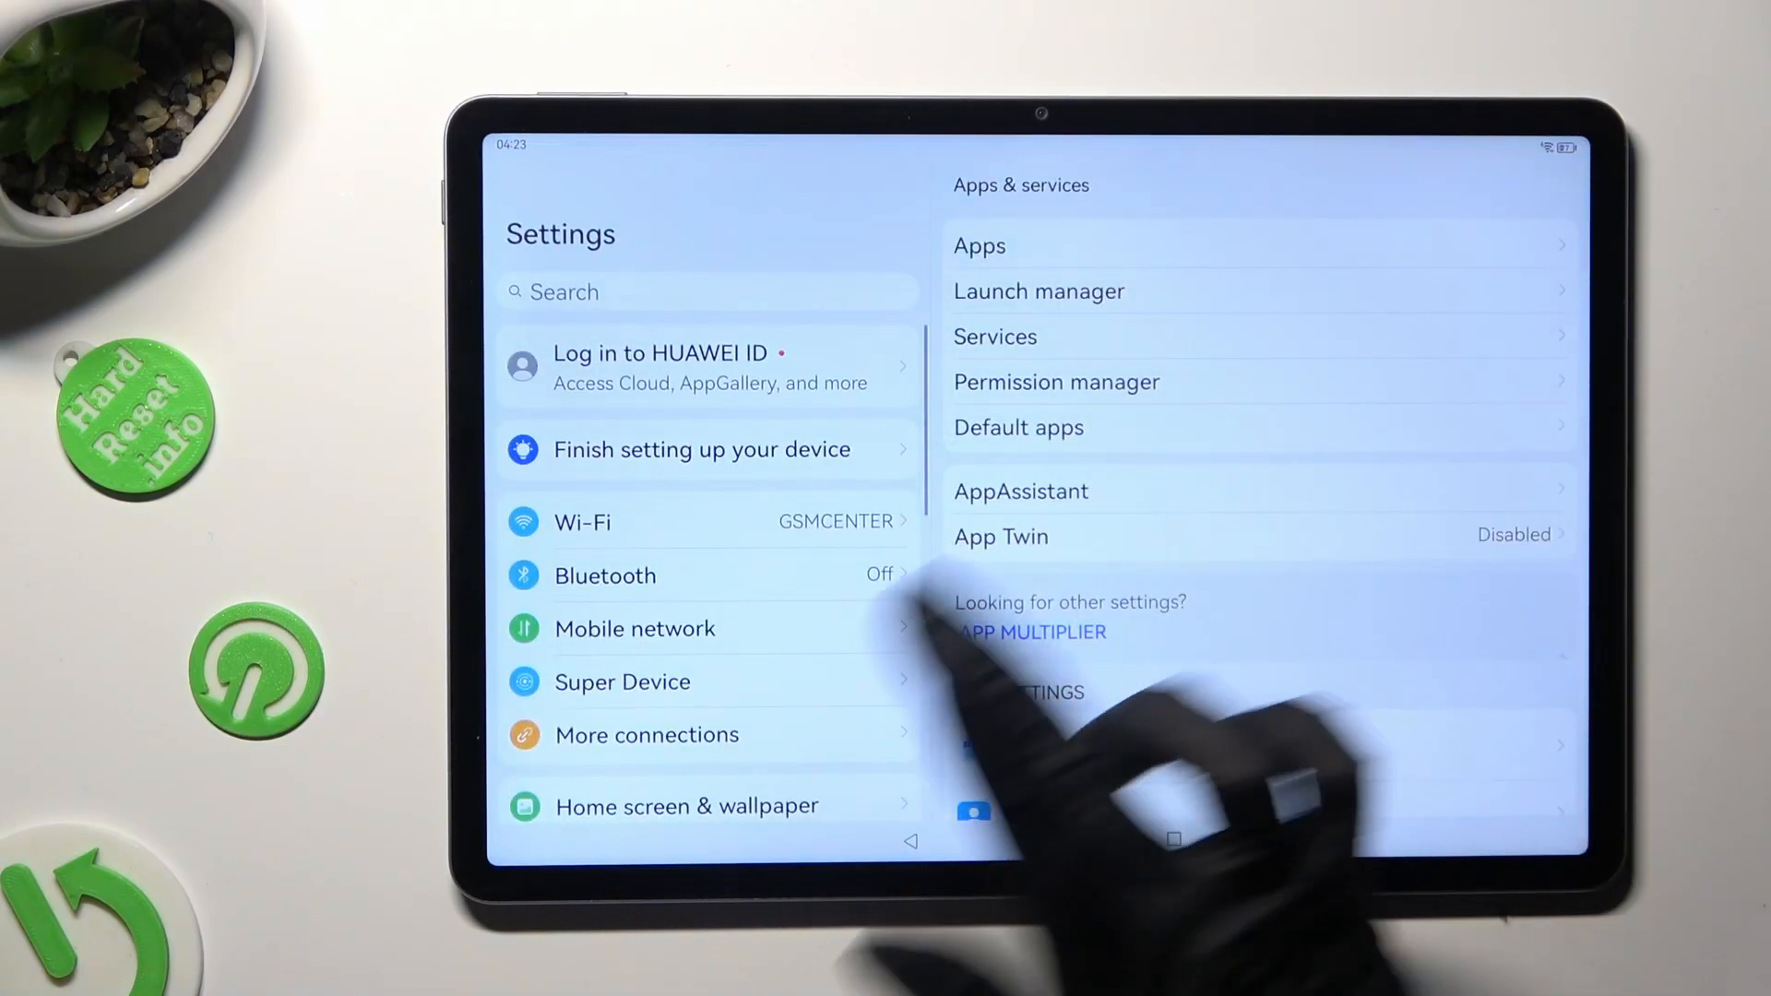
- Go to More connections > Printing > Default Print Service to see the HP Color LaserJet Pro M478f-9f
click(646, 734)
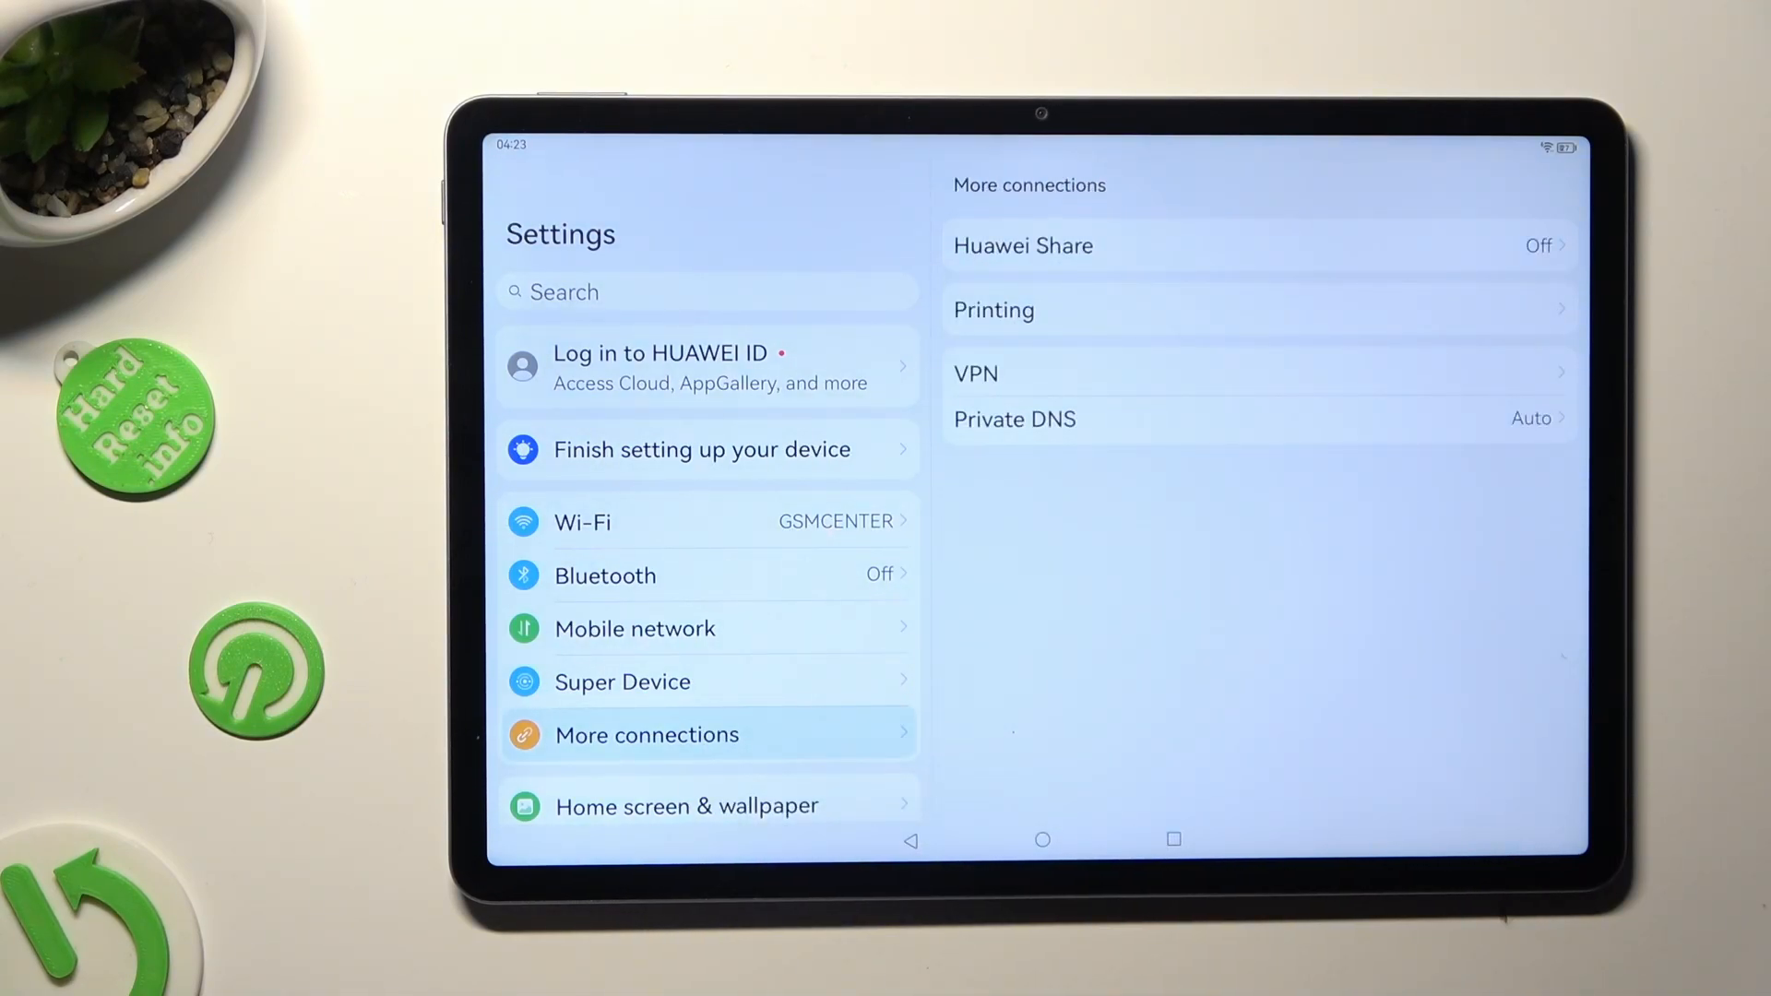
click(993, 309)
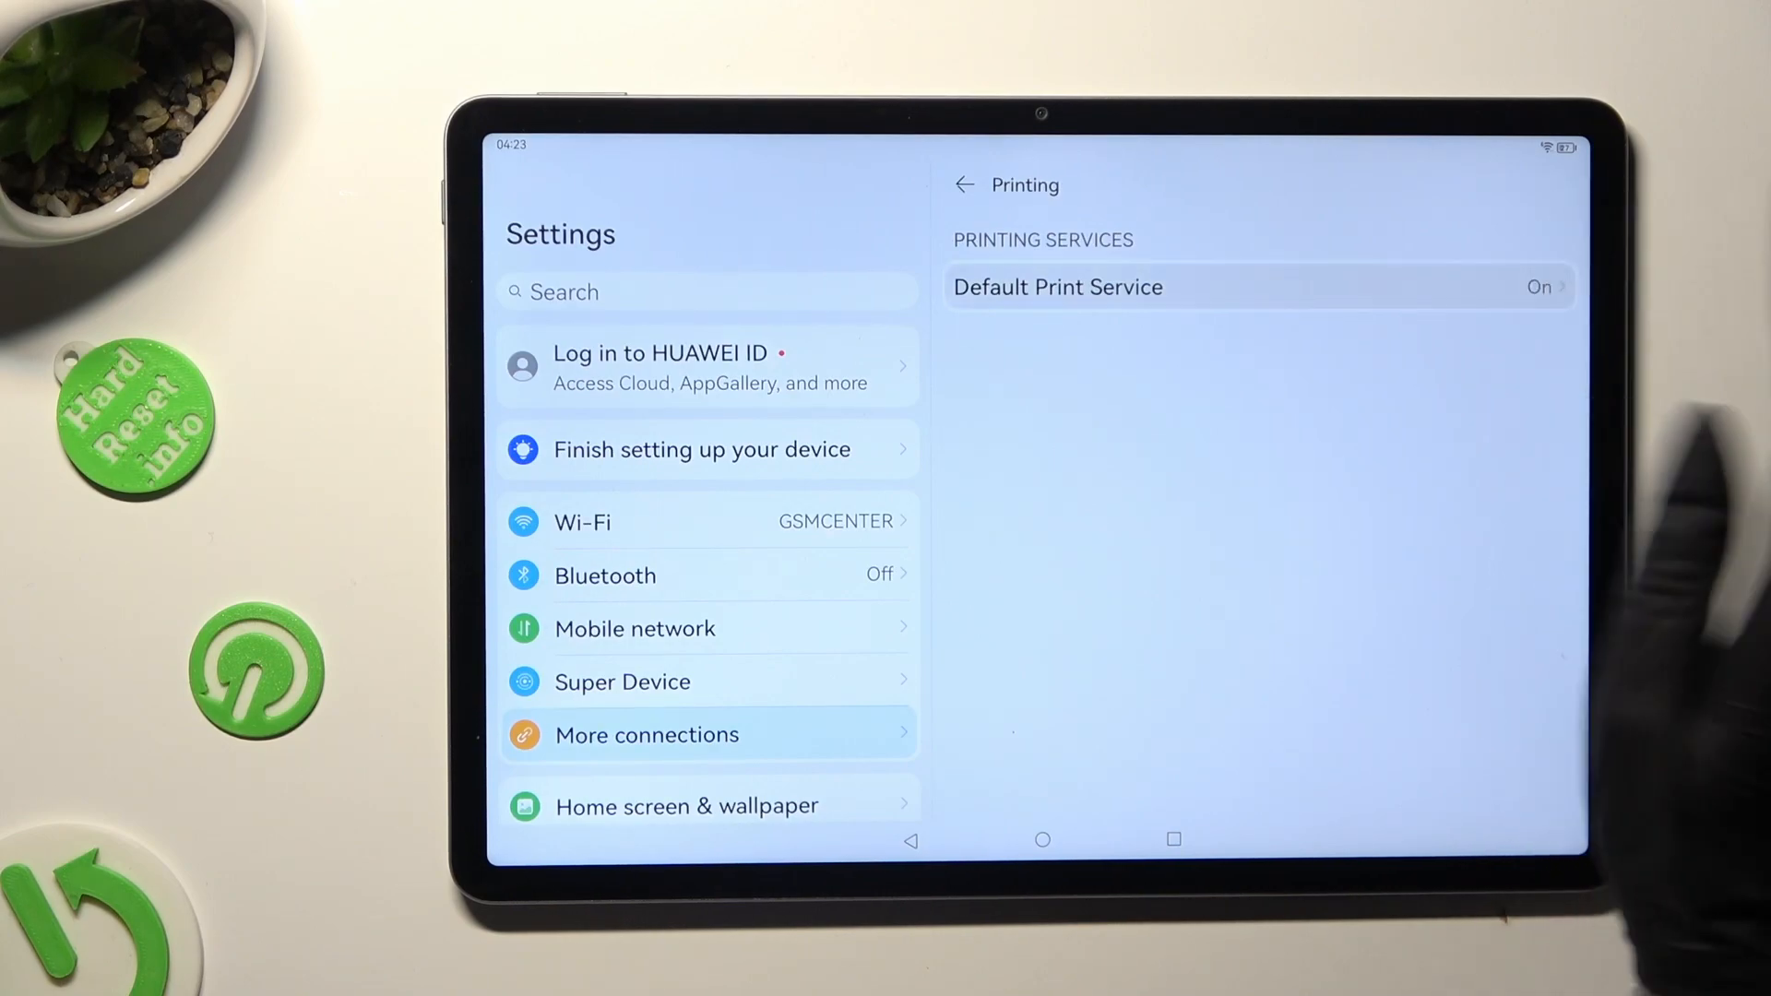
click(1057, 287)
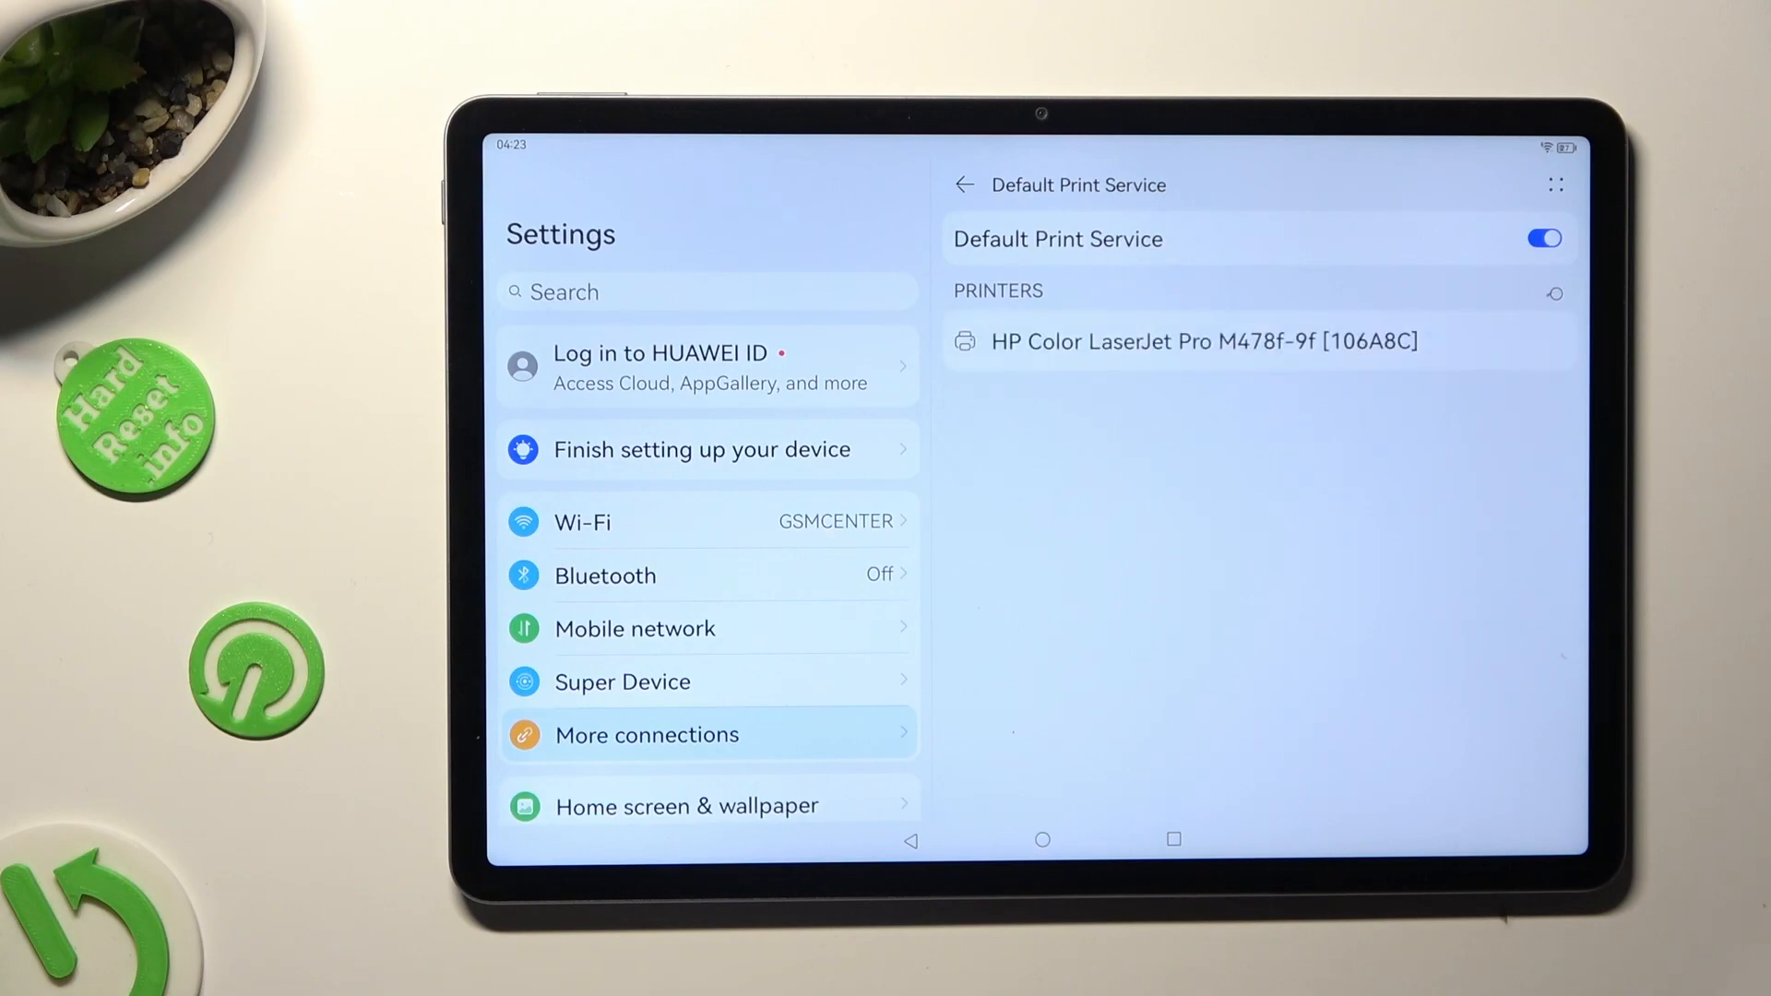